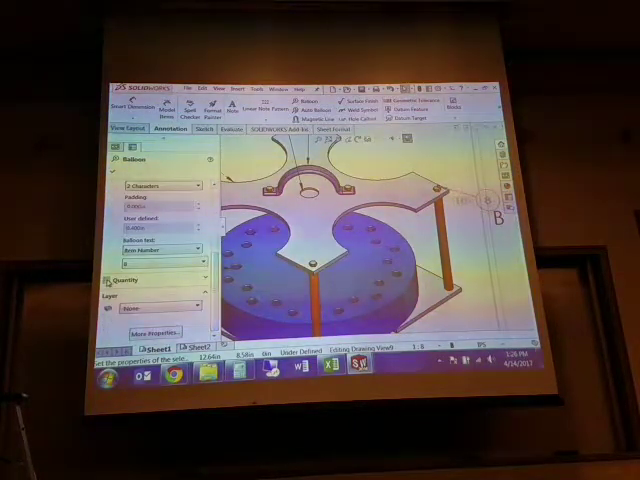
Switch from the 3D assembly window to its drawing document
{"action": "left_click", "coordinate": [110, 280]}
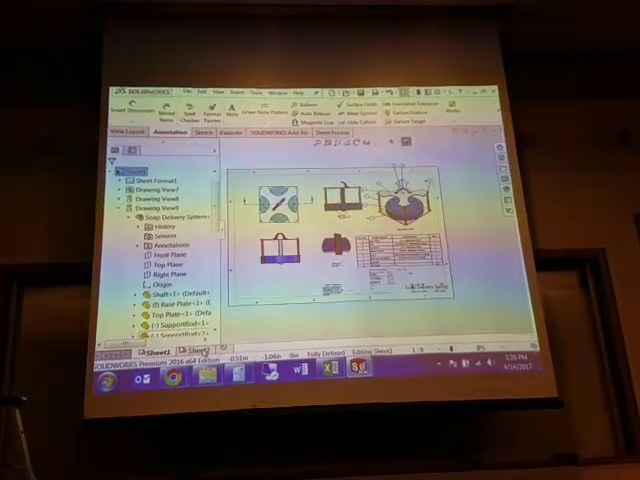
{"action": "left_click", "coordinate": [196, 360]}
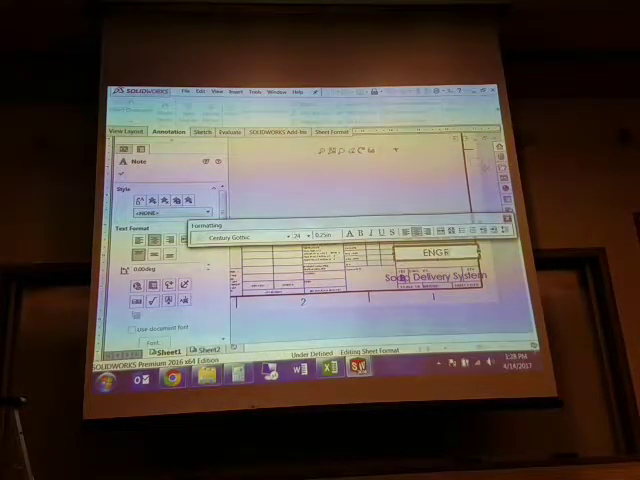
Enter 1332 into the title block field and finish the note
{"action": "type", "text": "1332"}
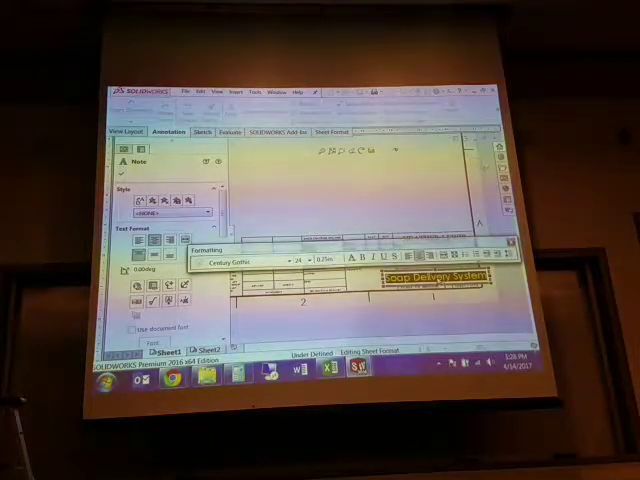
{"action": "left_click", "coordinate": [308, 258]}
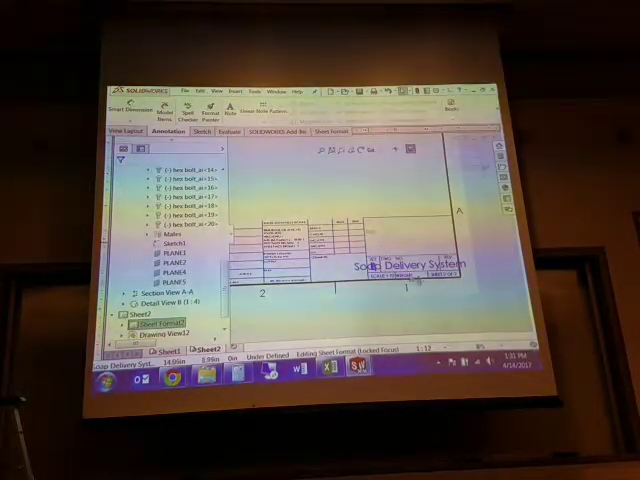
Leave sheet format editing and return to the normal drawing sheet
{"action": "double_click", "coordinate": [410, 264]}
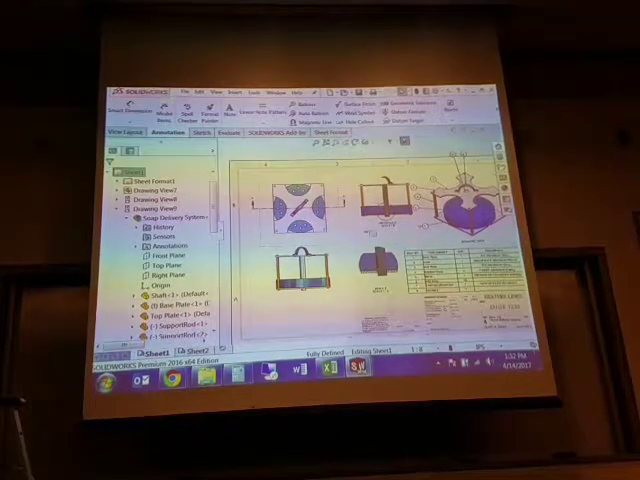
Bring up the Section Scope dialog for section view A-A from its shortcut menu
{"action": "right_click", "coordinate": [310, 200]}
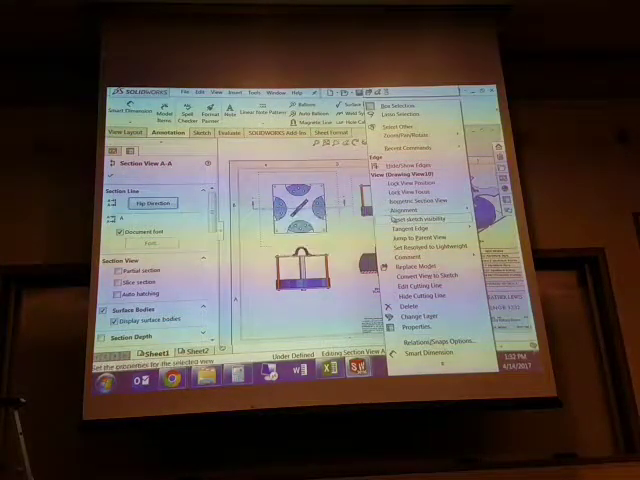
{"action": "left_click", "coordinate": [404, 208]}
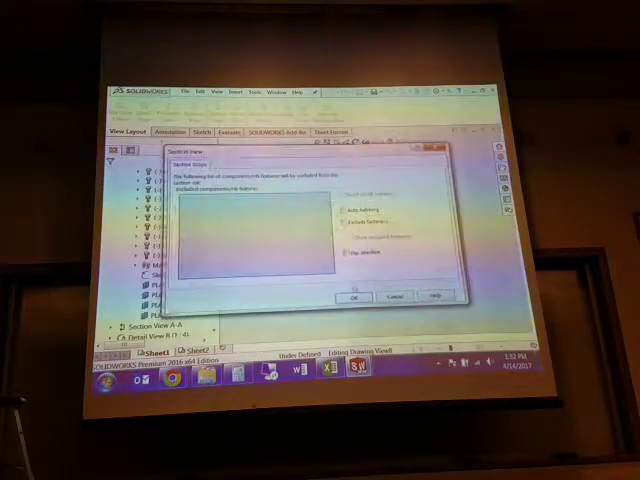
Confirm the components excluded from section view A-A and close the dialog
{"action": "left_click", "coordinate": [348, 298]}
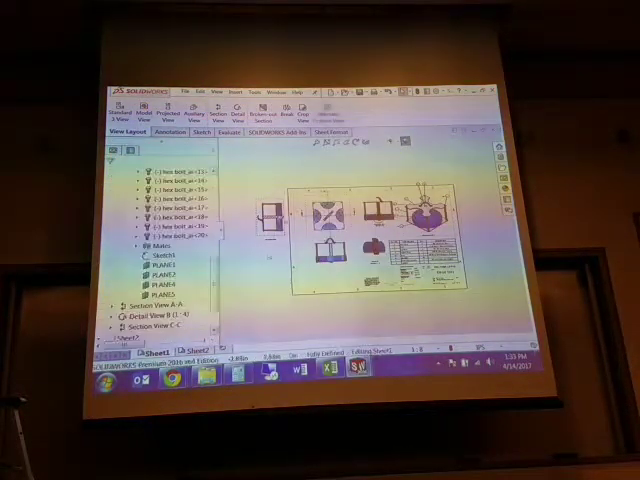
{"action": "left_click", "coordinate": [150, 328]}
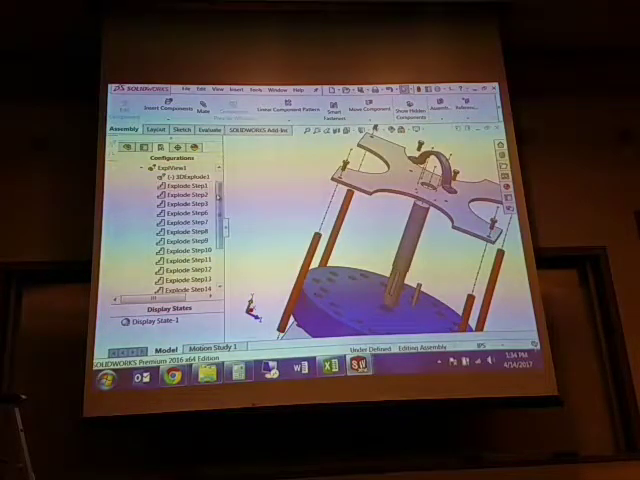
Finish the exploded view so ExplView1 and its steps appear in the ConfigurationManager
{"action": "scroll", "scroll_direction": "down", "scroll_amount": 3}
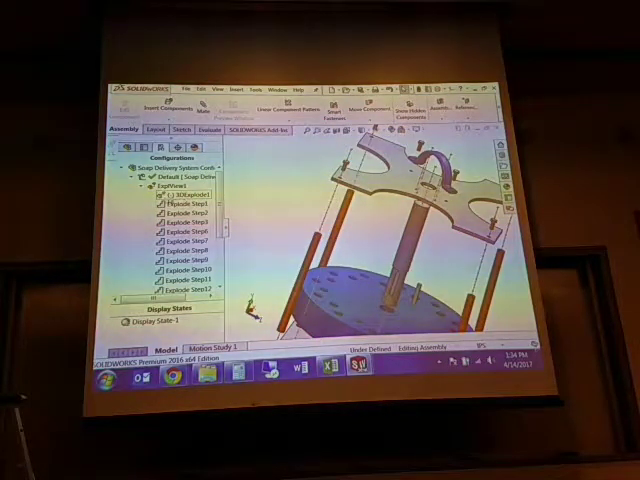
{"action": "left_click", "coordinate": [184, 202]}
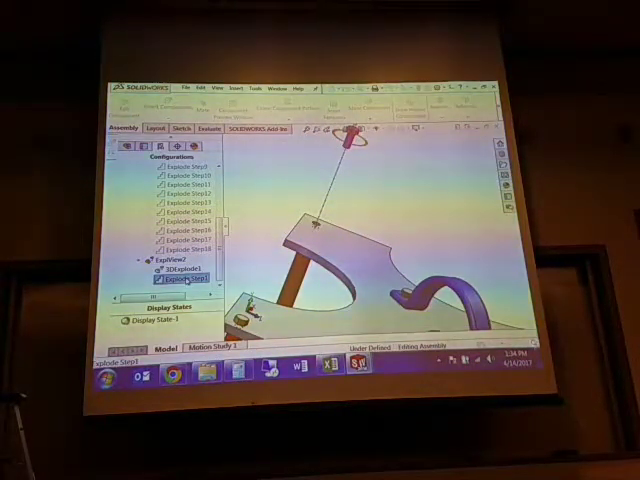
Start an explode line sketch from the exploded view's shortcut menu
{"action": "right_click", "coordinate": [180, 280]}
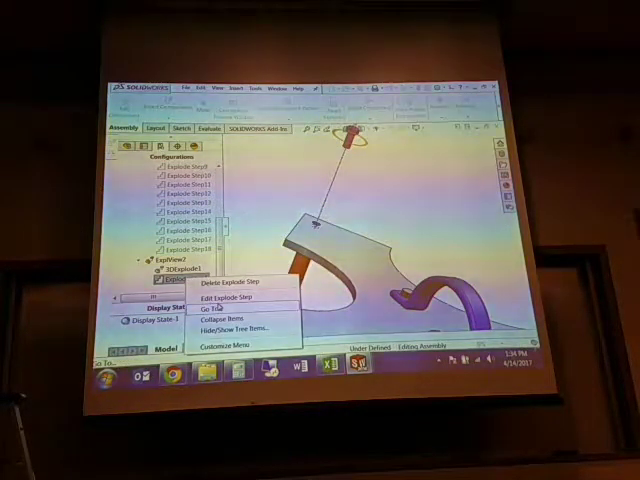
{"action": "left_click", "coordinate": [226, 300]}
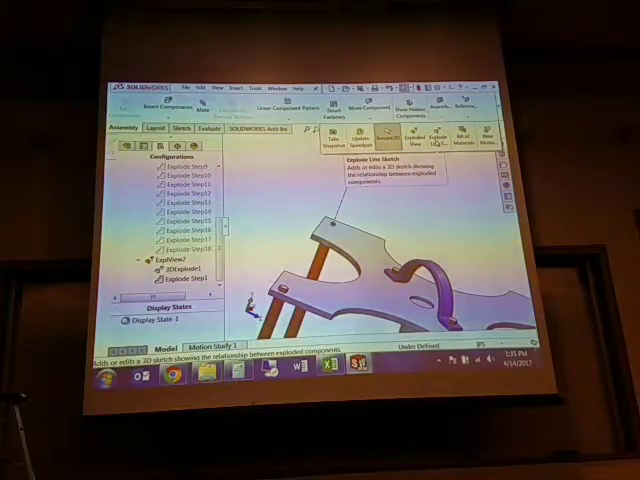
{"action": "mouse_move", "coordinate": [450, 144]}
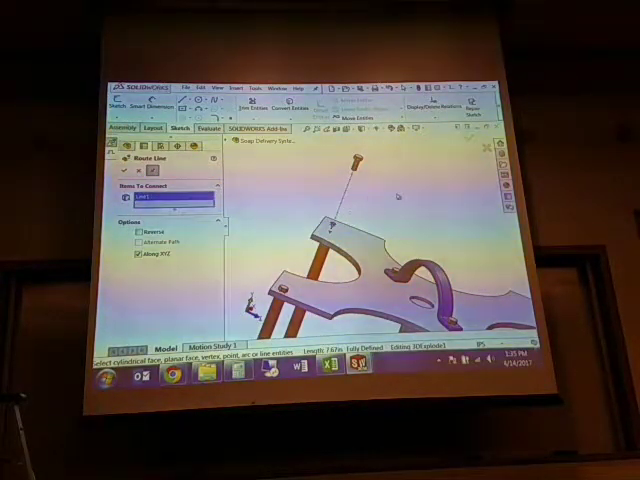
Select the first entity to route an explode line, triggering a selection warning
{"action": "left_click", "coordinate": [130, 146]}
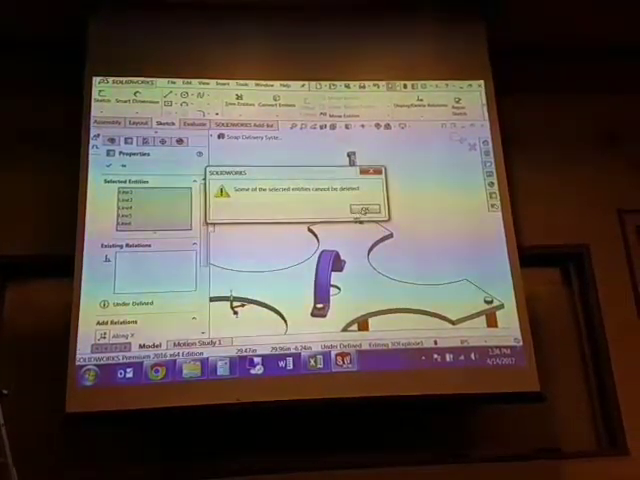
{"action": "left_click", "coordinate": [364, 208]}
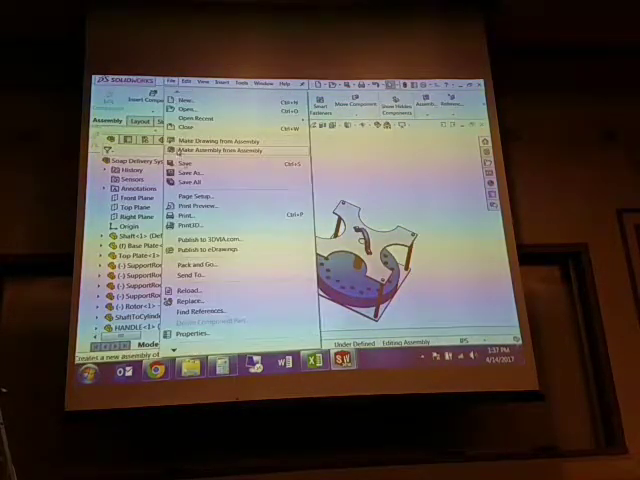
Save a copy of the whole assembly as an STL file and accept the export summary
{"action": "left_click", "coordinate": [196, 172]}
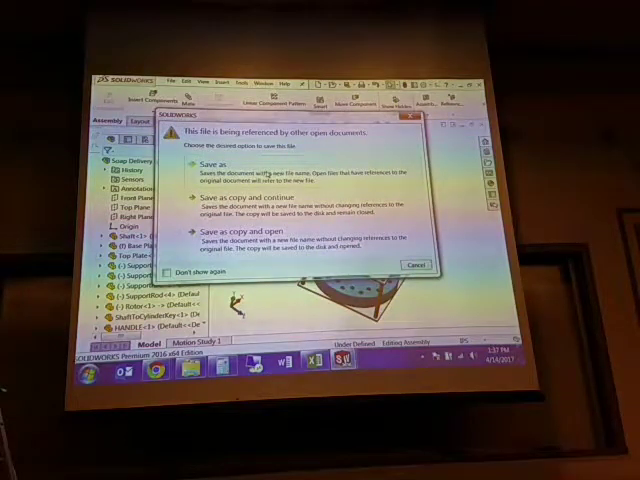
{"action": "left_click", "coordinate": [214, 164]}
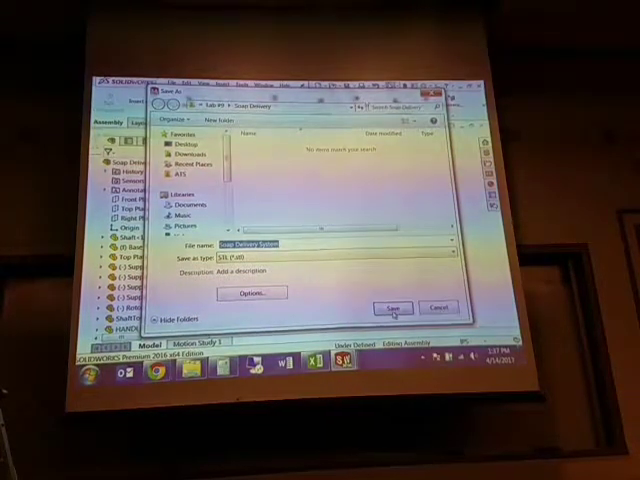
{"action": "left_click", "coordinate": [392, 306]}
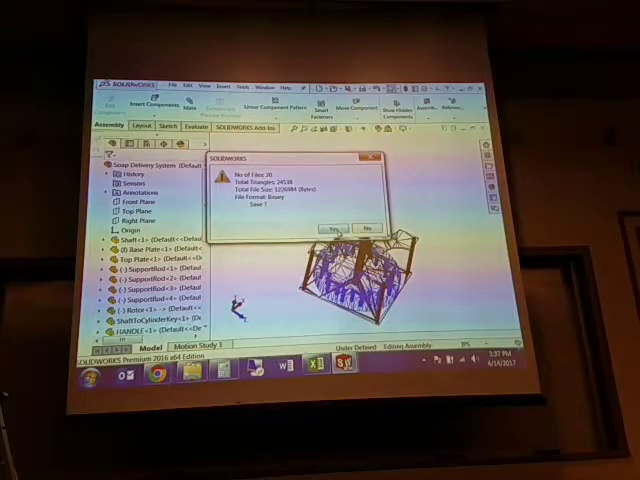
{"action": "left_click", "coordinate": [336, 224]}
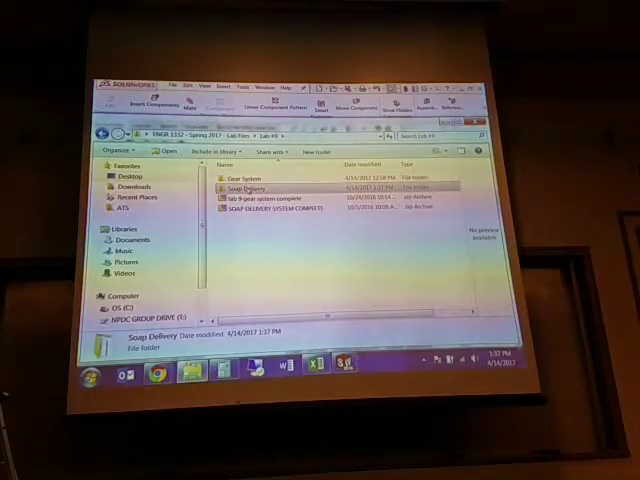
{"action": "double_click", "coordinate": [248, 188]}
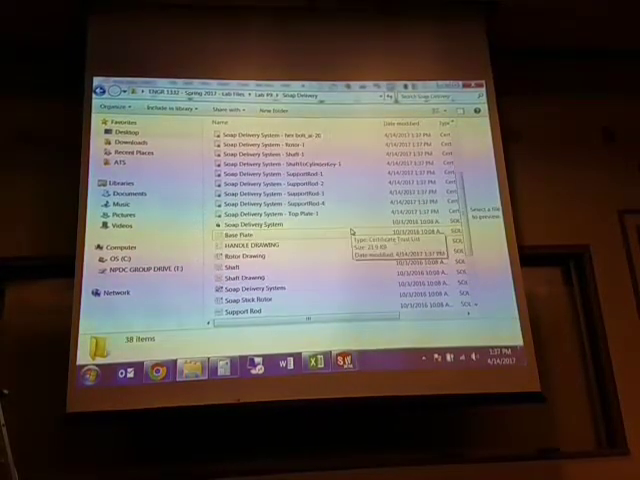
{"action": "scroll", "scroll_direction": "down", "scroll_amount": 3}
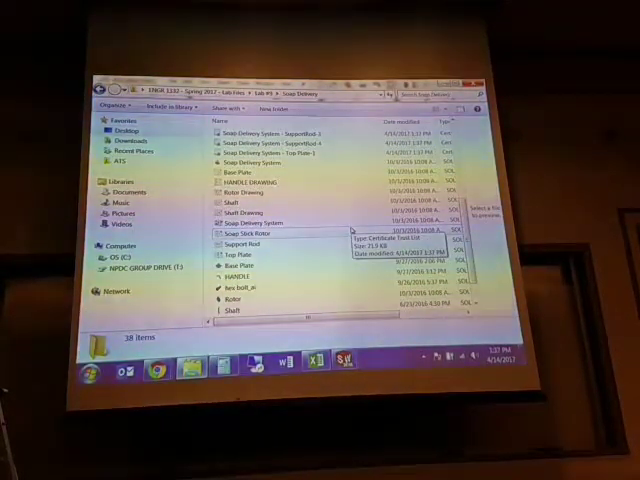
{"action": "scroll", "scroll_direction": "down", "scroll_amount": 3}
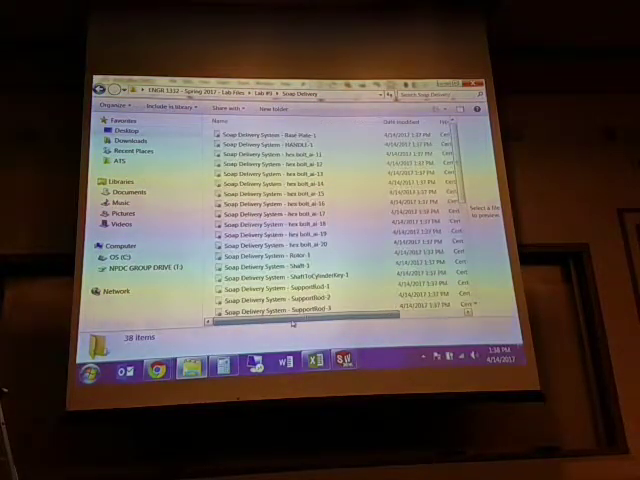
{"action": "scroll", "scroll_direction": "down", "scroll_amount": 3}
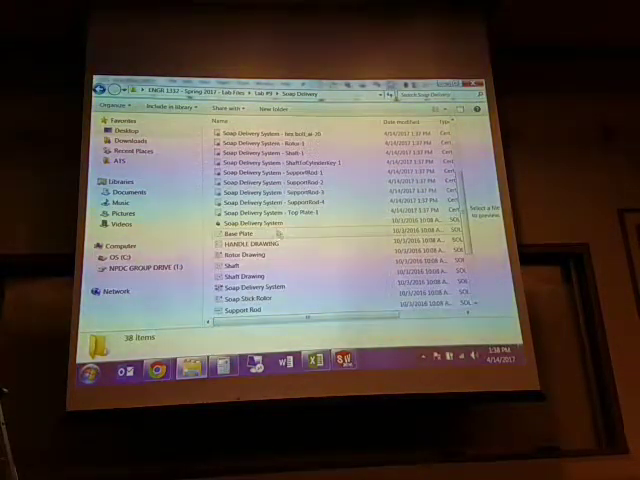
{"action": "mouse_move", "coordinate": [264, 232]}
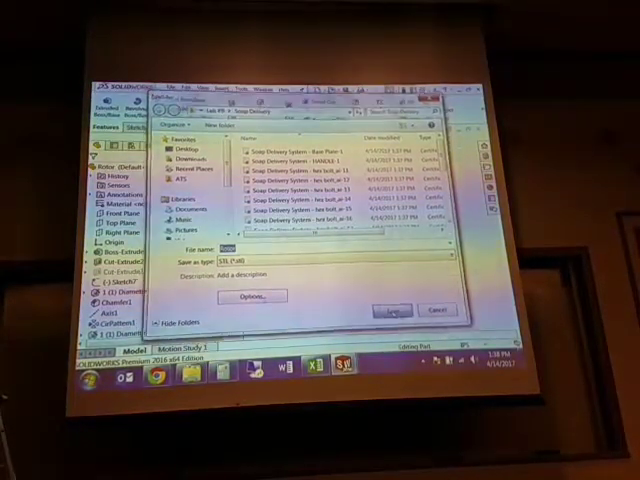
Save the model as an STL file in the project folder
{"action": "left_click", "coordinate": [396, 308]}
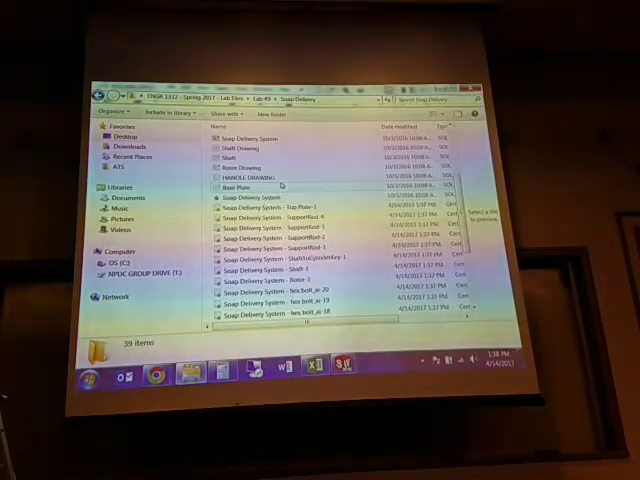
Find the newly exported STL file in the project folder and load the disc-shaped part in SolidWorks
{"action": "scroll", "scroll_direction": "down", "scroll_amount": 3}
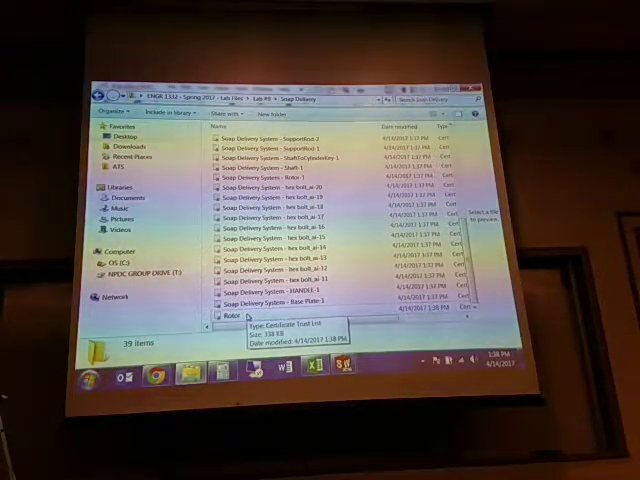
{"action": "scroll", "scroll_direction": "up", "scroll_amount": 3}
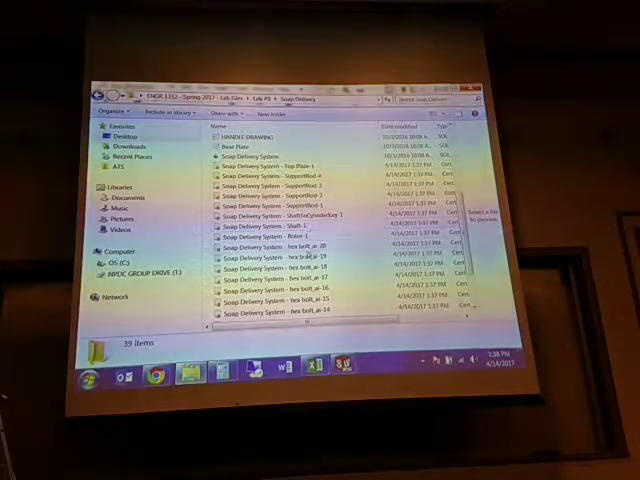
{"action": "scroll", "scroll_direction": "down", "scroll_amount": 3}
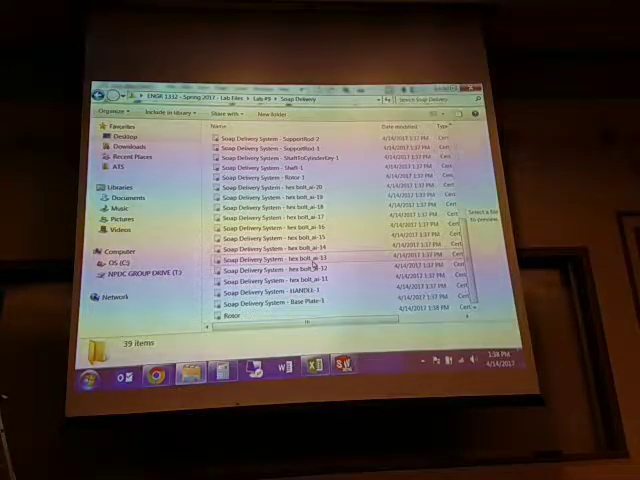
{"action": "mouse_move", "coordinate": [336, 300]}
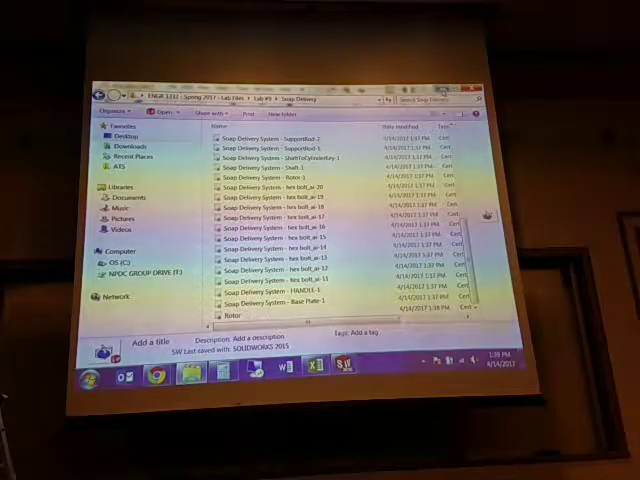
{"action": "double_click", "coordinate": [260, 182]}
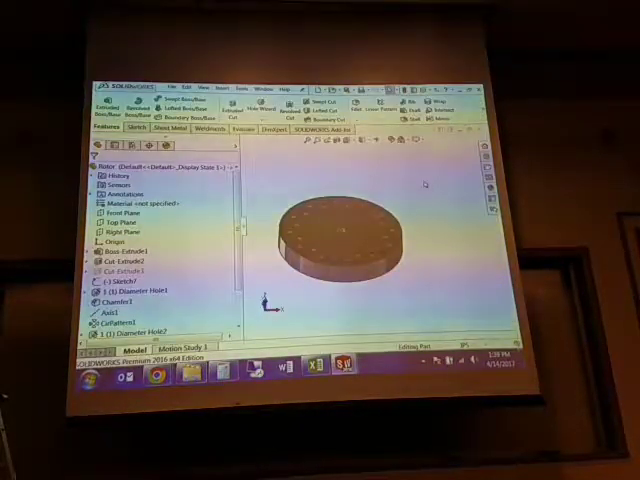